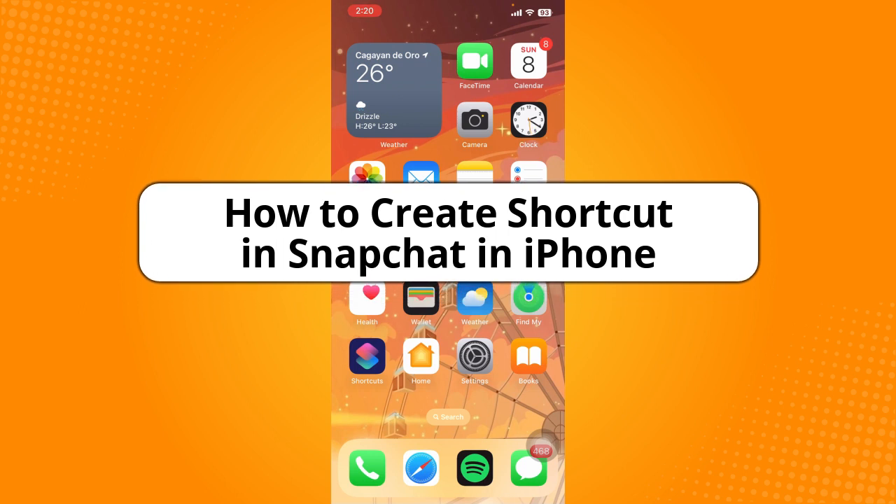
Scroll the Snapchat camera view left to reach the Send To recipient list.
{"action": "scroll", "scroll_direction": "left", "scroll_amount": 3}
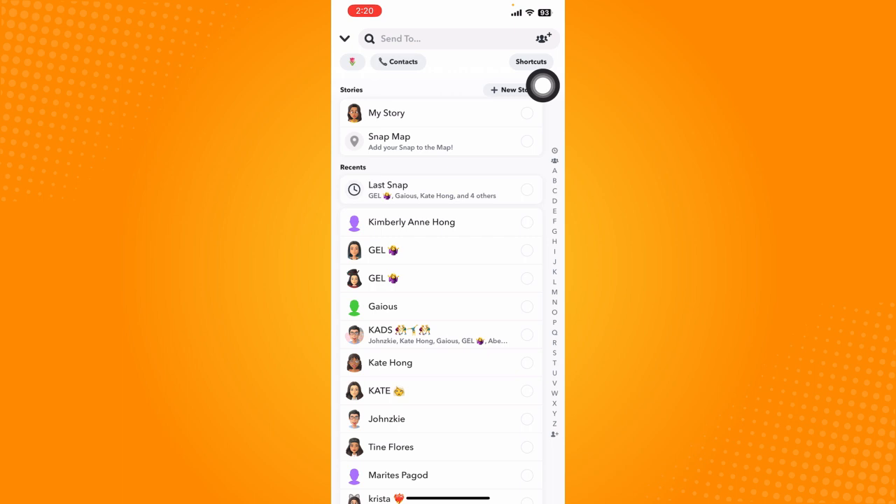
{"action": "left_click", "coordinate": [530, 62]}
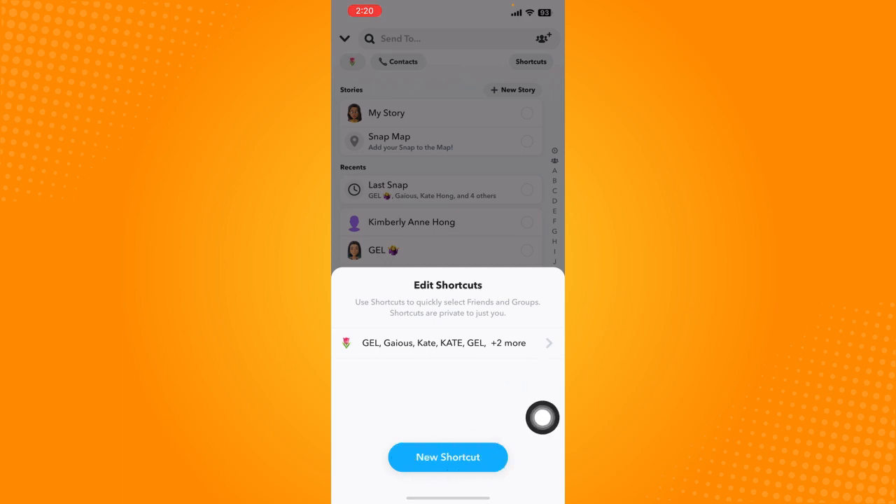
{"action": "left_click", "coordinate": [447, 457]}
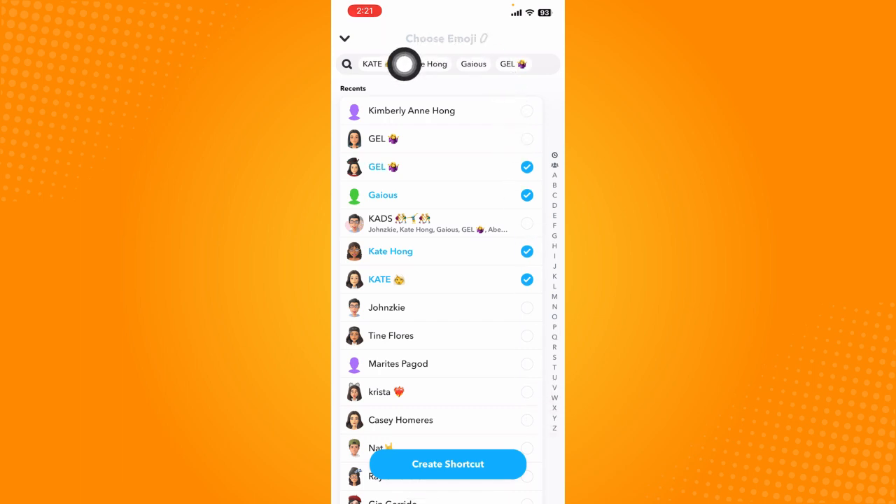
{"action": "left_click", "coordinate": [445, 39]}
{"action": "type", "text": "💅"}
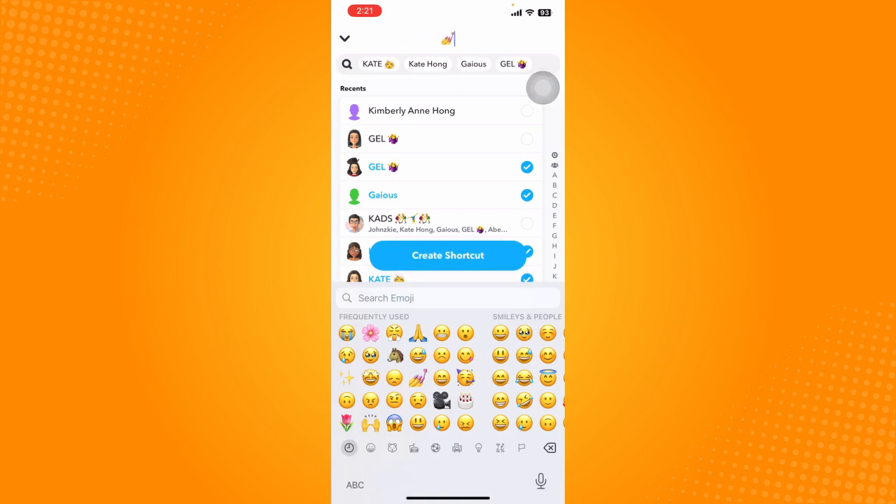
{"action": "left_click", "coordinate": [447, 255]}
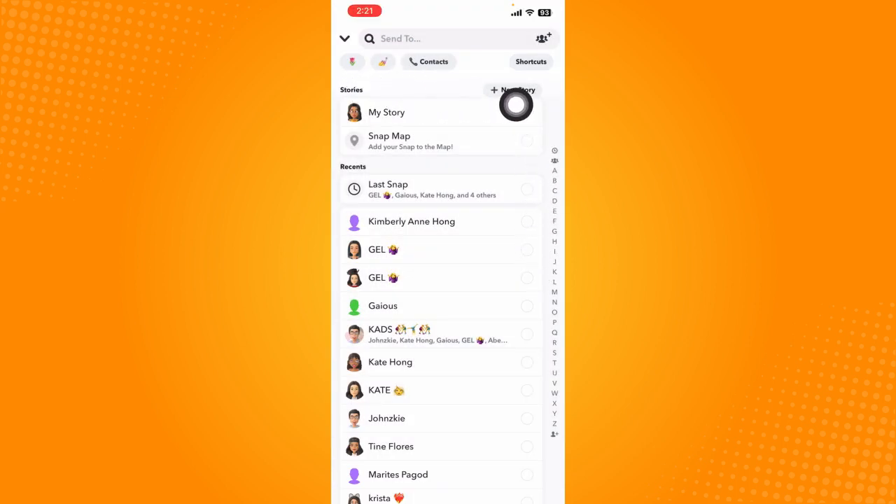
{"action": "mouse_move", "coordinate": [549, 118]}
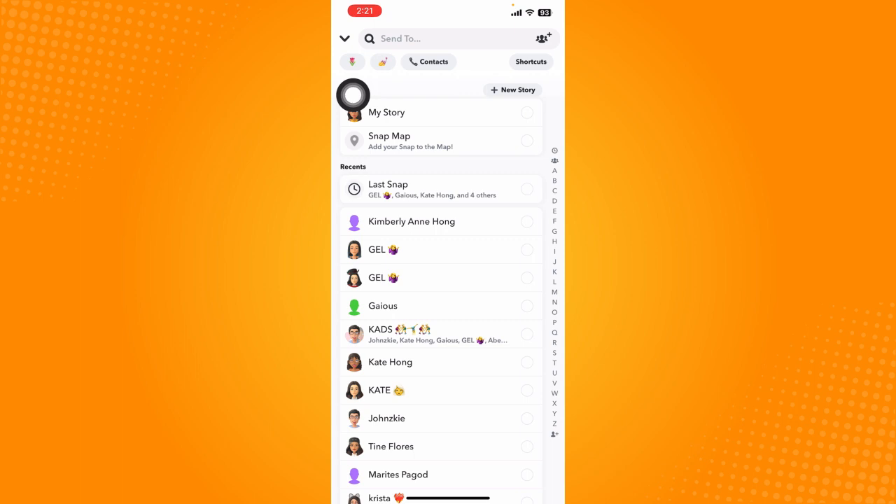
Open the new emoji shortcut chip below the search bar to show its members.
{"action": "left_click", "coordinate": [382, 62]}
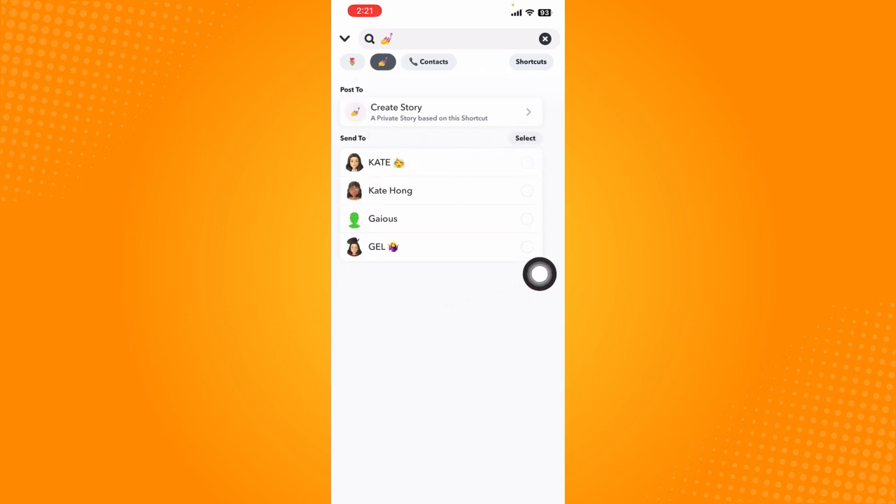
{"action": "mouse_move", "coordinate": [354, 299]}
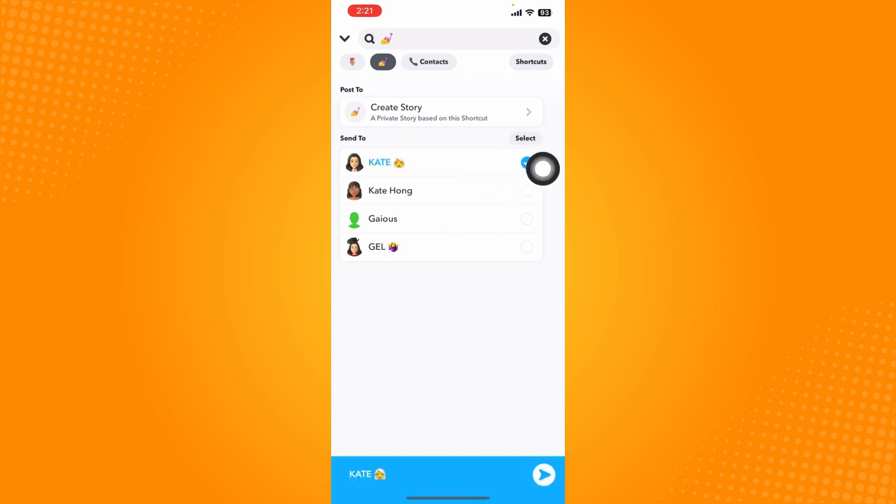
{"action": "left_click", "coordinate": [525, 138]}
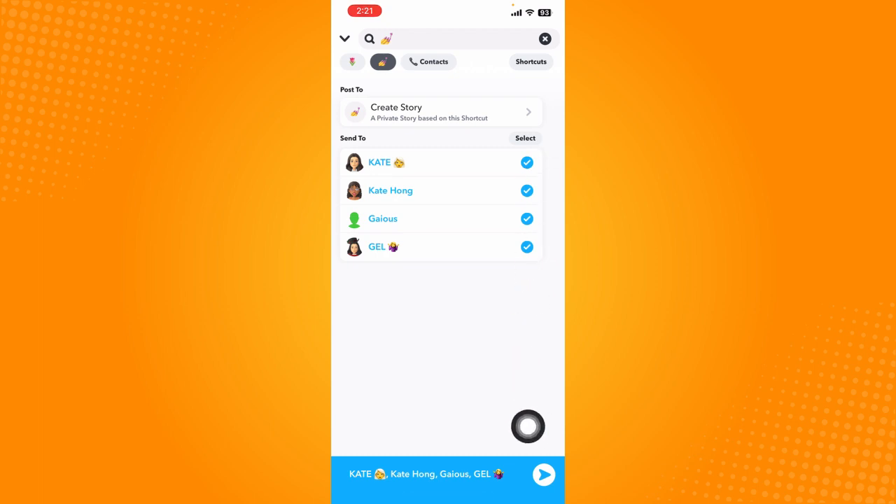